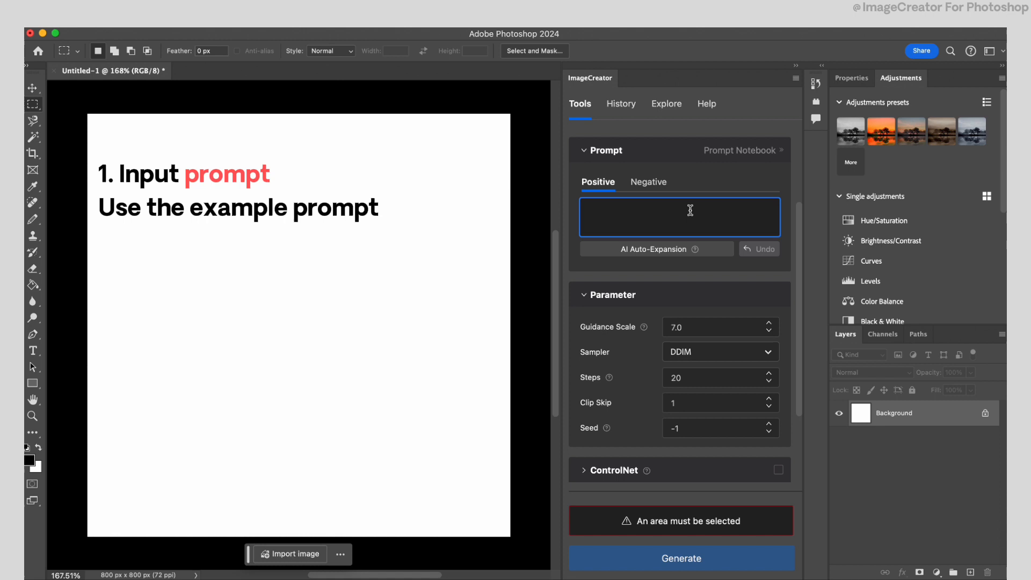
Step: Enter 'a young female, futuristic, long brown hair, riding the motorcycle on the street' and select it
type("a young female, futuristic, long brown hair, riding the motorcycle on the street, middle close up, best quality,film, sunny day")
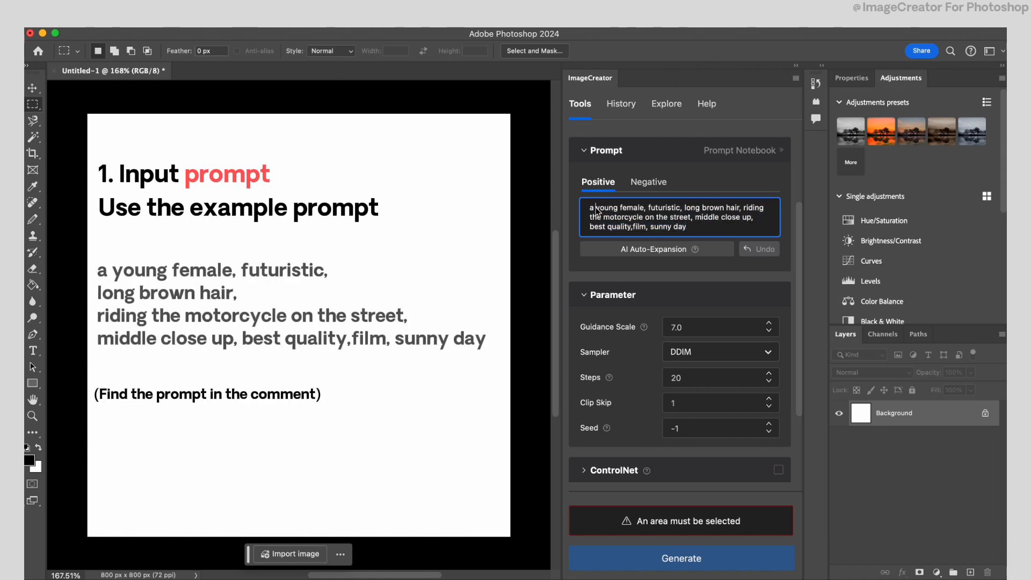
triple_click(677, 217)
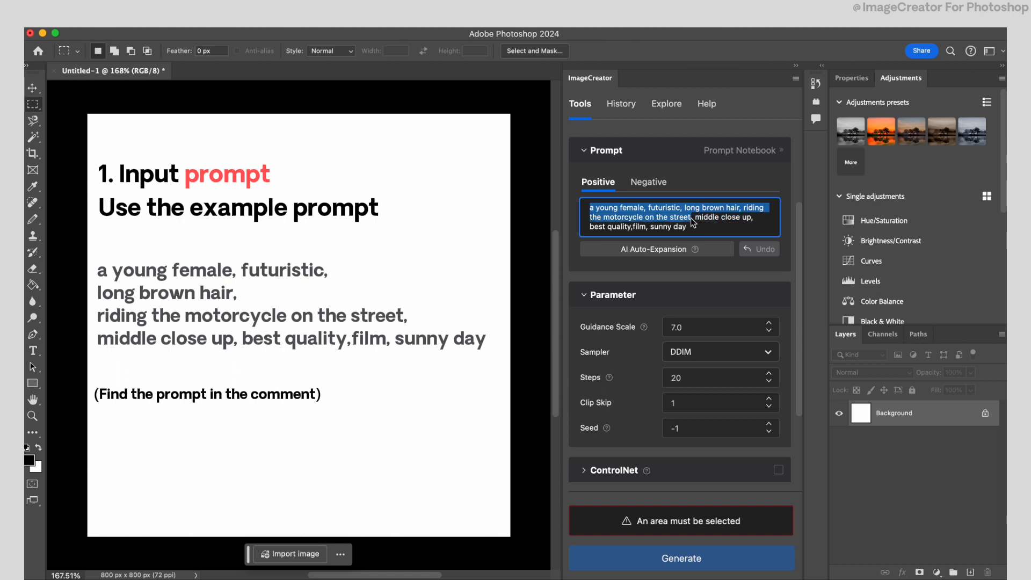
left_click(686, 227)
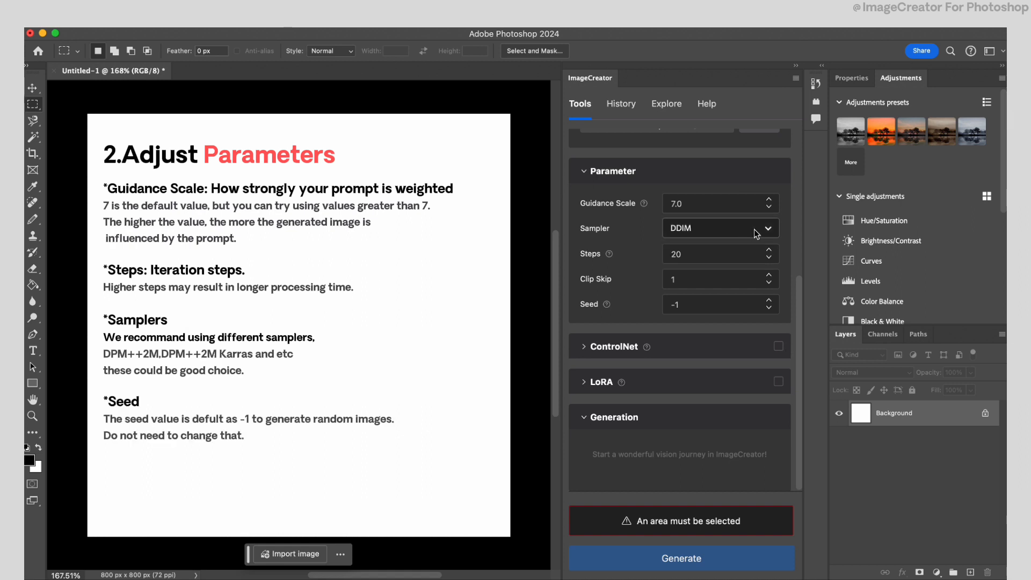
Step: Pick DPM++ 2M Karras from the Sampler list in the Parameter section
left_click(720, 228)
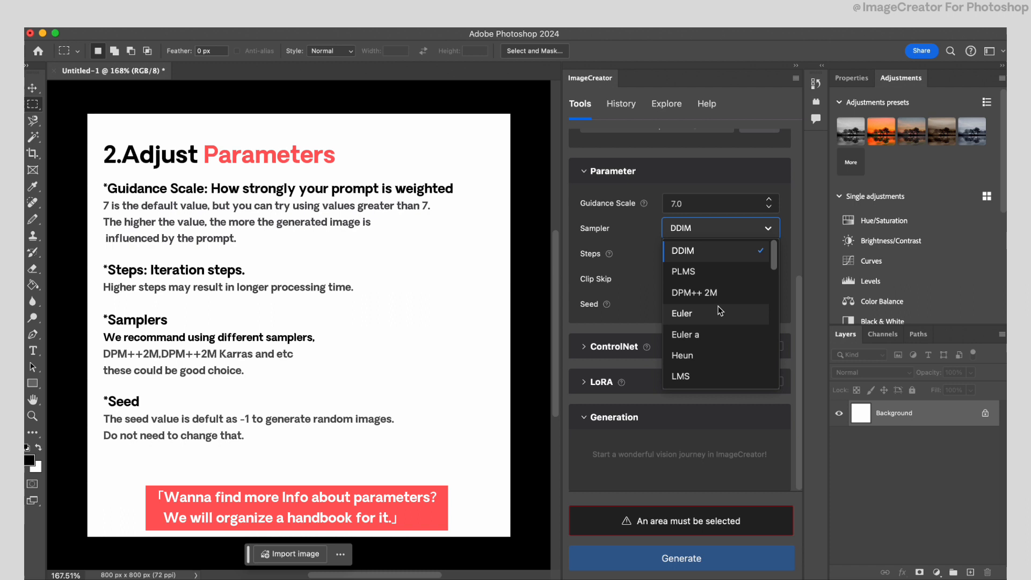
scroll("down", 3)
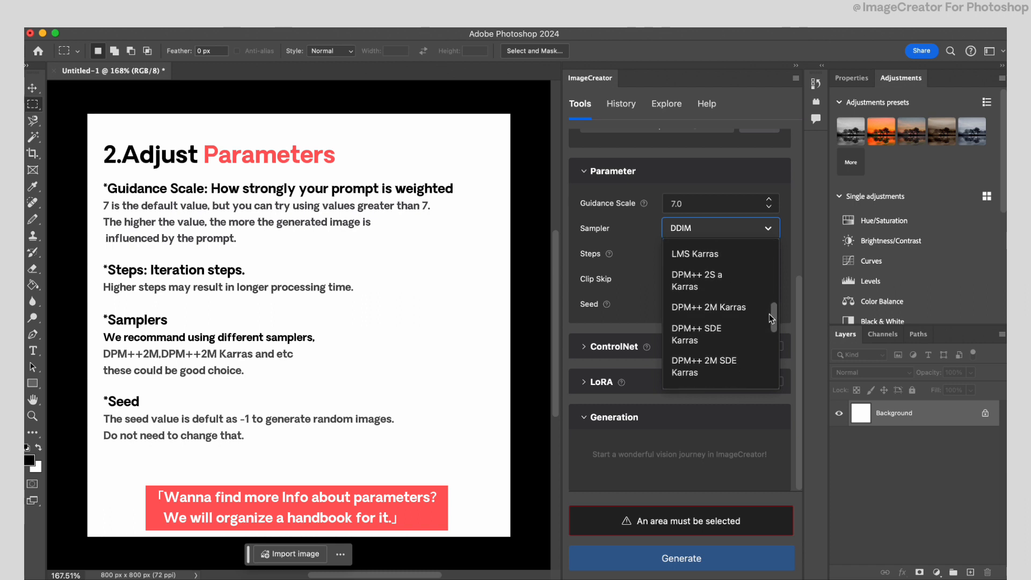
left_click(708, 308)
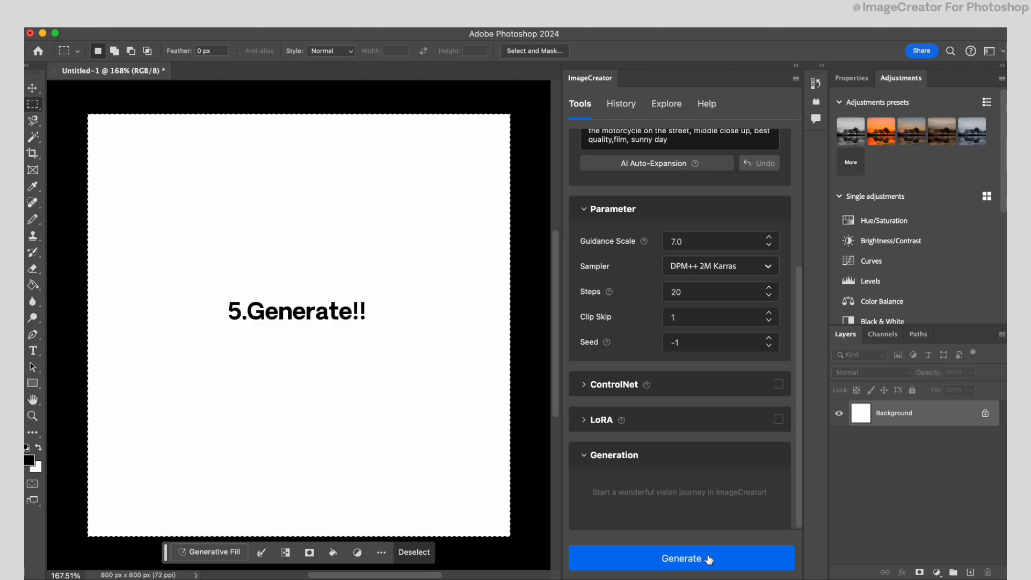
Step: Generate images and import the windswept-hair, over-the-shoulder and black-jacket variations as layers
left_click(680, 558)
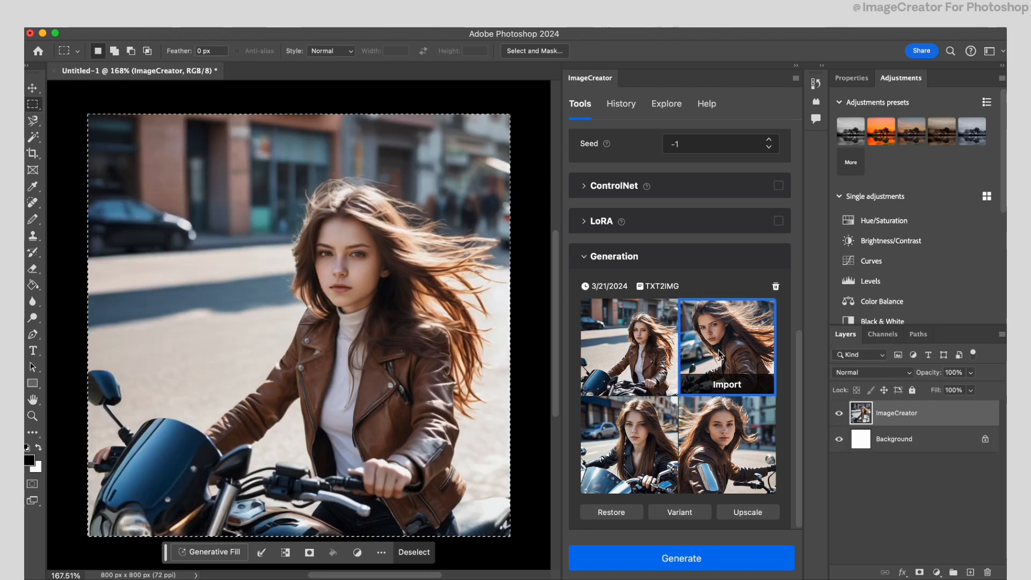
left_click(726, 445)
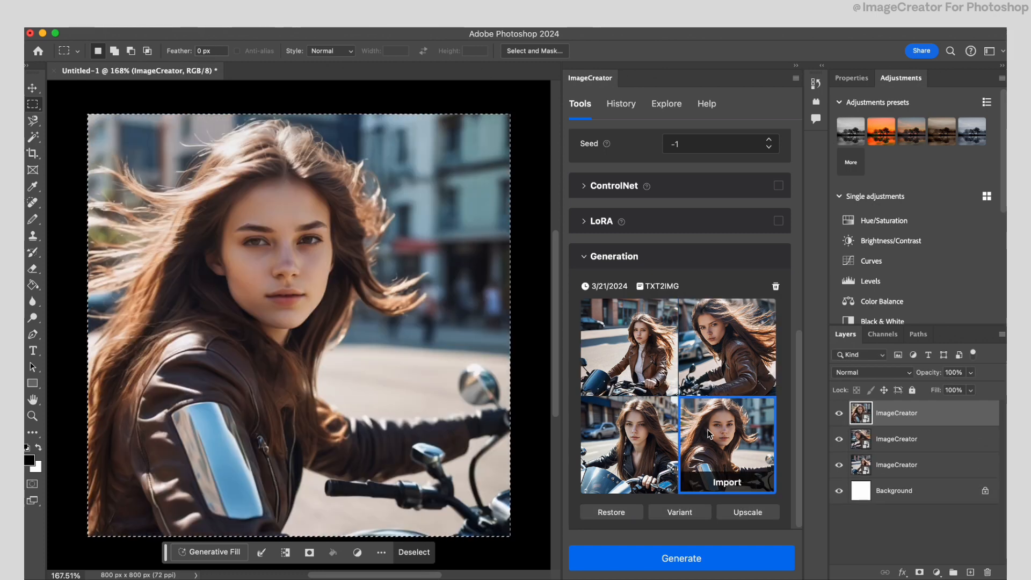
left_click(629, 445)
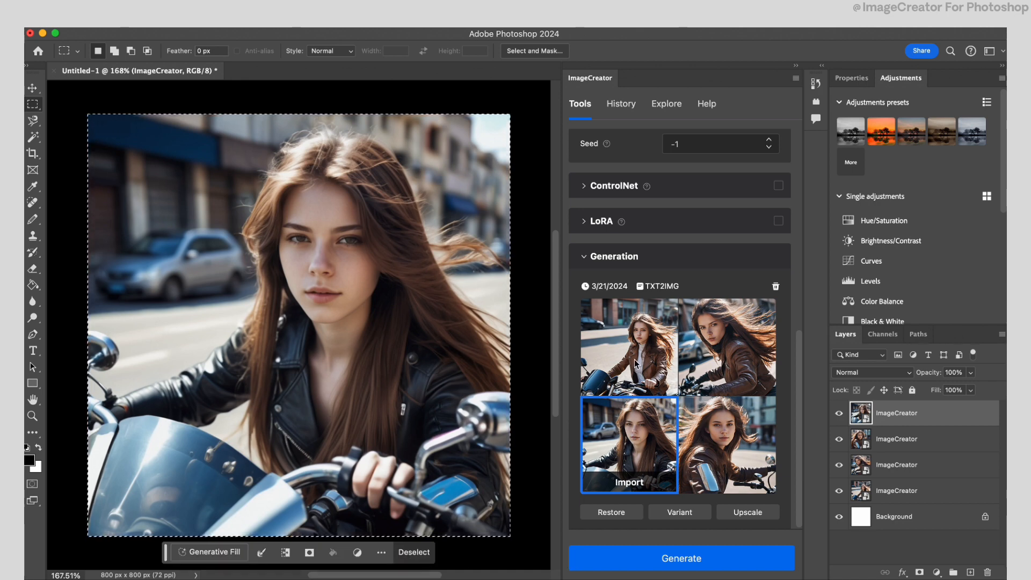
left_click(725, 346)
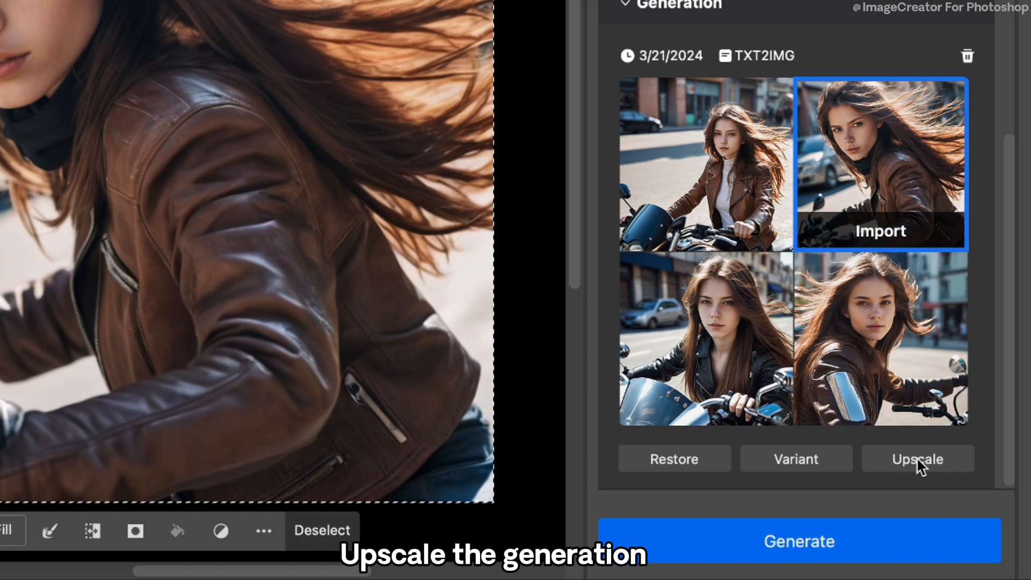
Step: Upscale the windswept-hair generation, then open Add More Model from the Checkpoint list
left_click(916, 458)
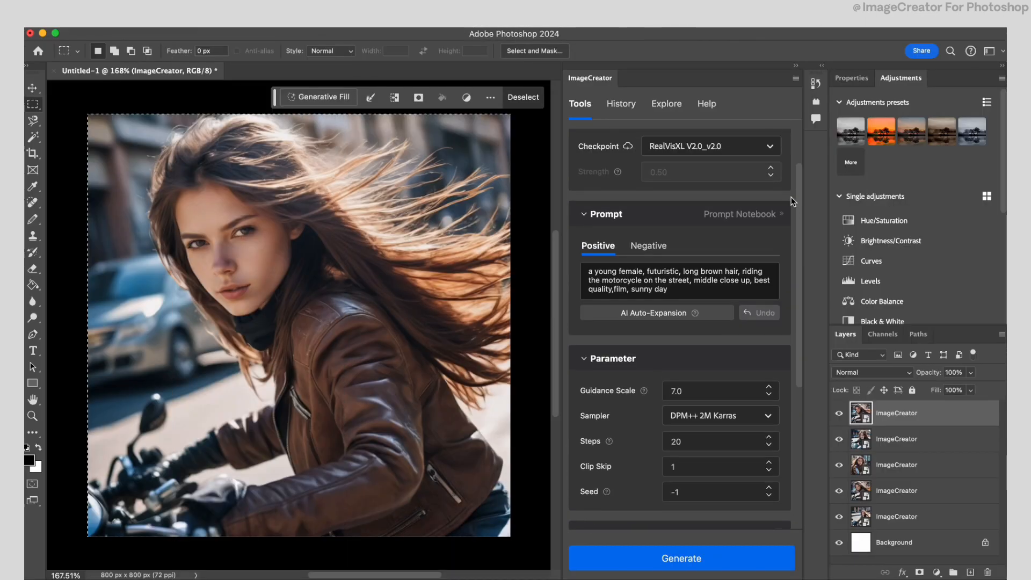
left_click(710, 146)
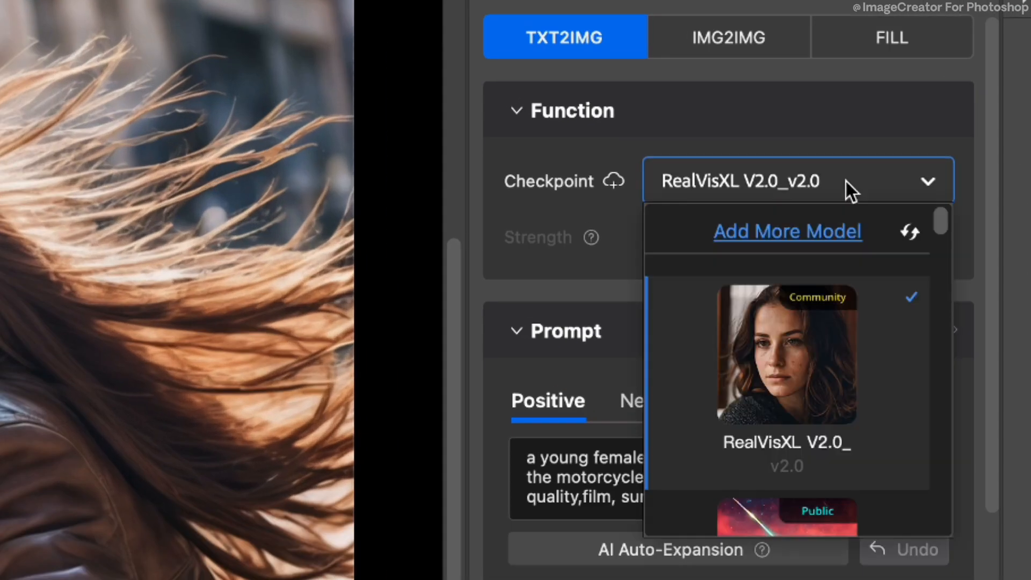
left_click(787, 231)
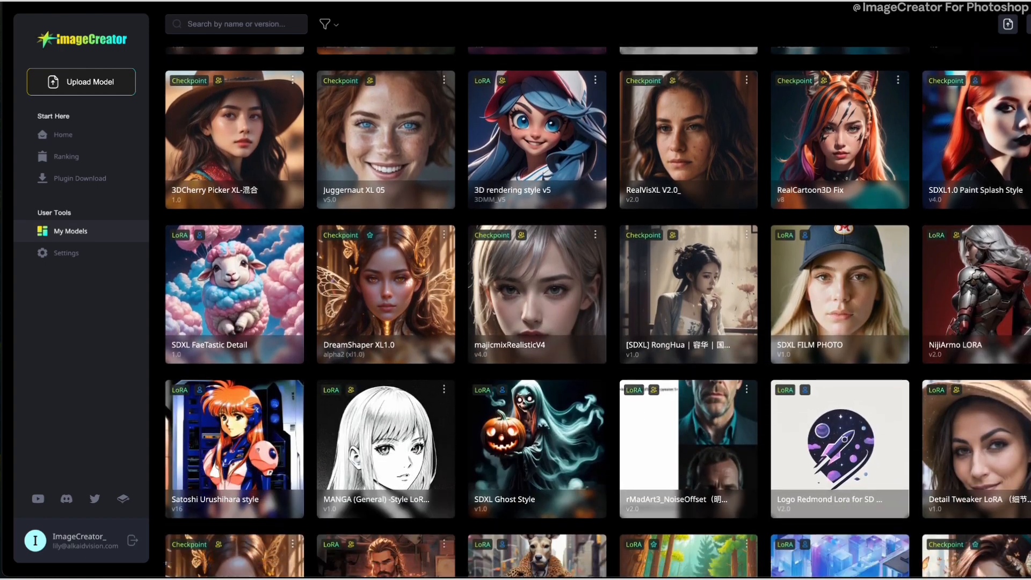
scroll("down", 3)
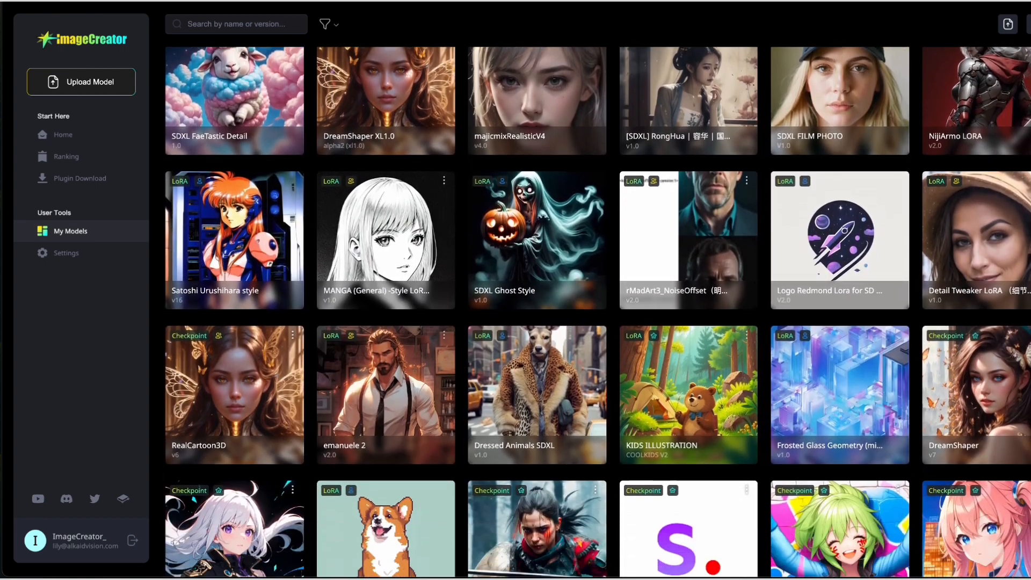